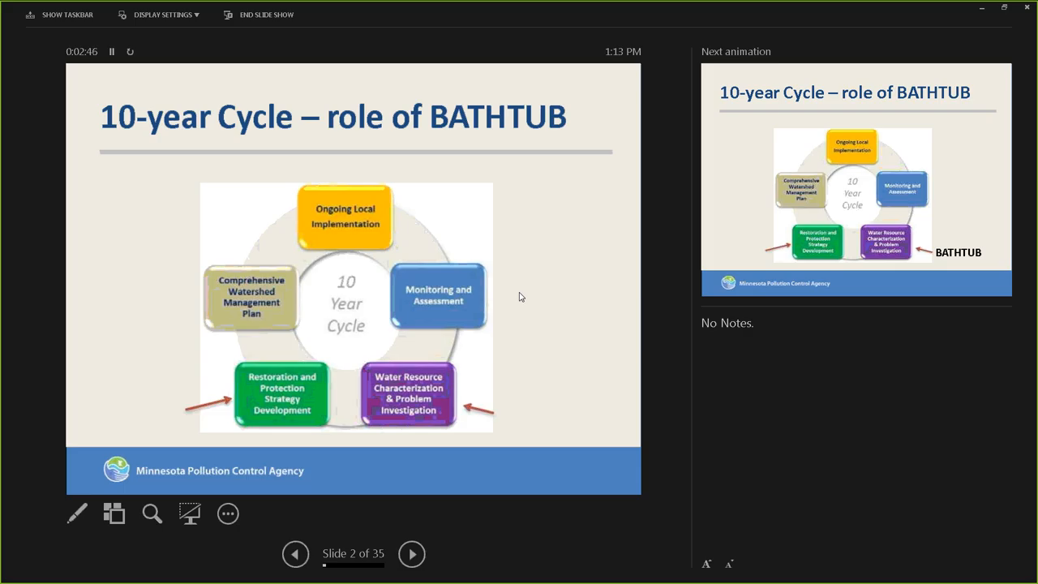
Play the next animation on the 10-year Cycle slide to show both BATHTUB labels.
{"action": "left_click", "coordinate": [295, 553]}
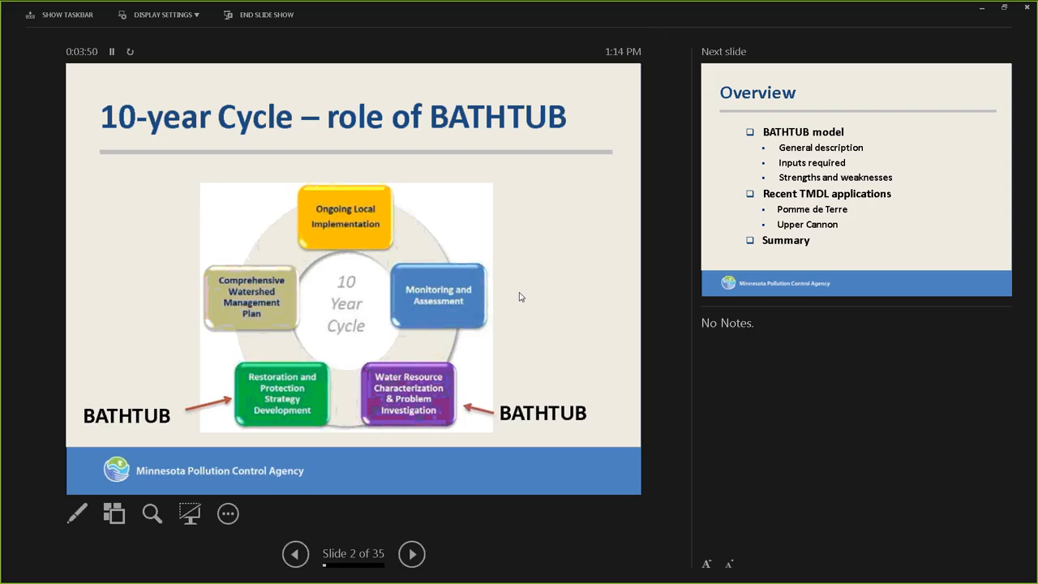
Advance past slide 3 (Overview) to slide 4, William Walker's USACE reservoir map.
{"action": "left_click", "coordinate": [411, 554]}
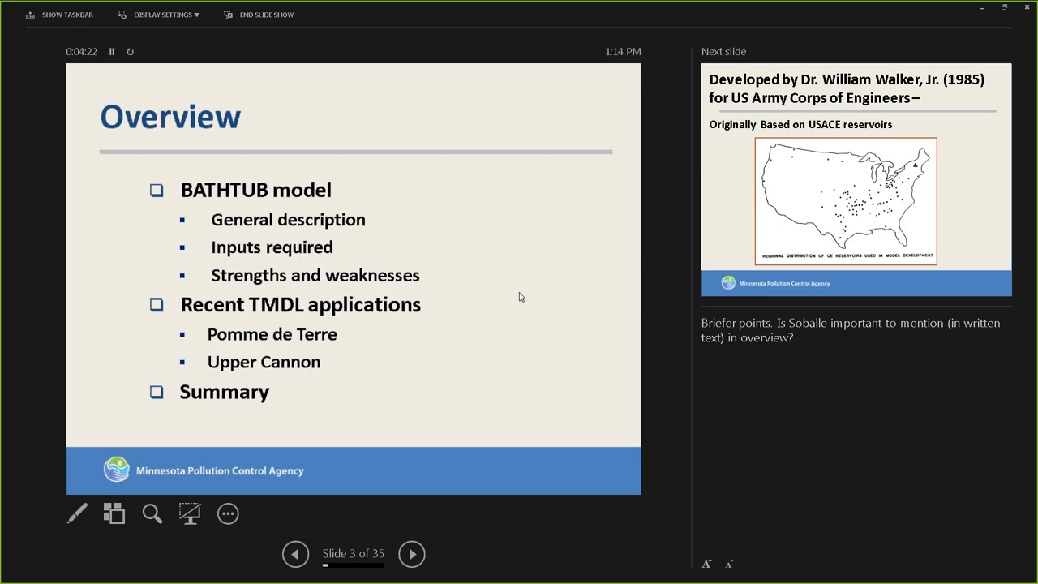
{"action": "left_click", "coordinate": [411, 554]}
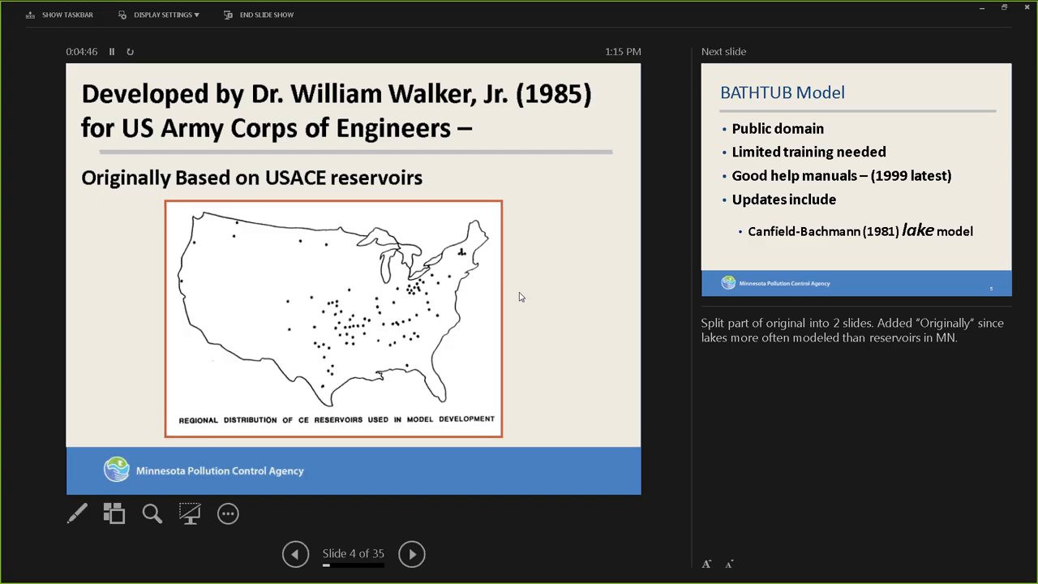
Advance to slide 5 (BATHTUB Model), then to the BATHTUB endorsement & MPCA use slide.
{"action": "left_click", "coordinate": [411, 553]}
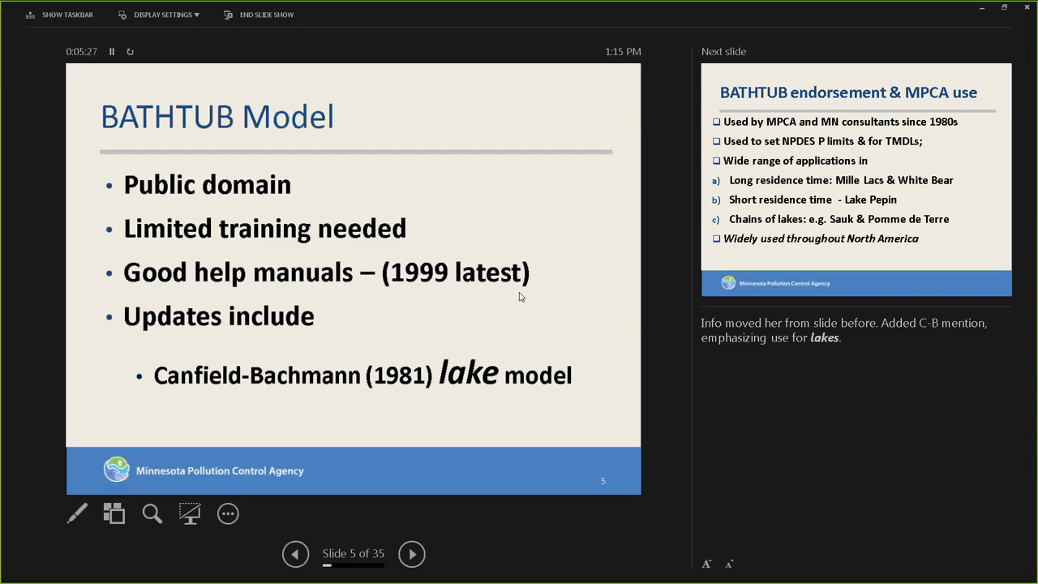
{"action": "left_click", "coordinate": [411, 554]}
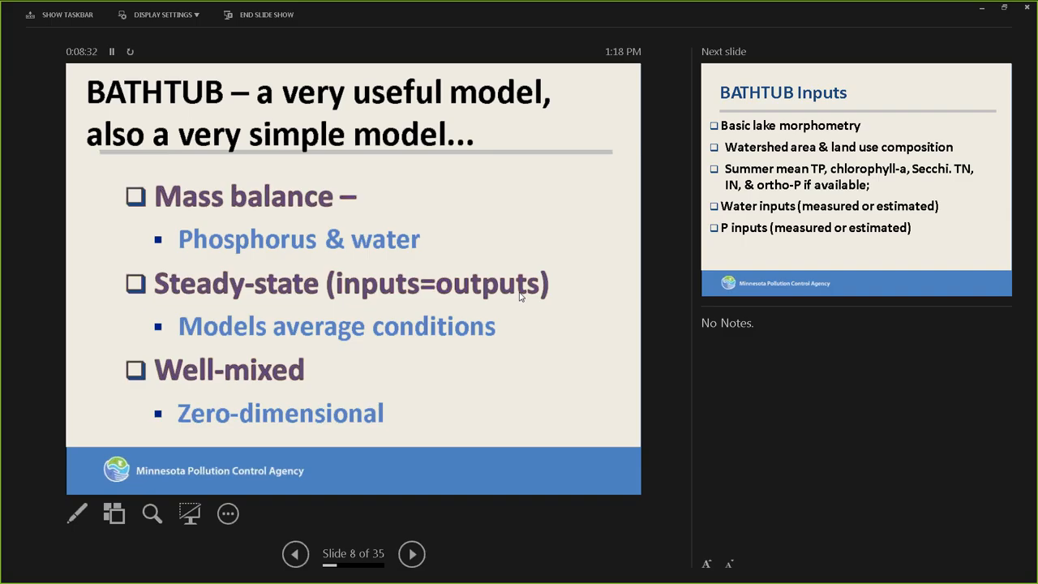
Advance to slide 9, BATHTUB Inputs.
{"action": "left_click", "coordinate": [411, 554]}
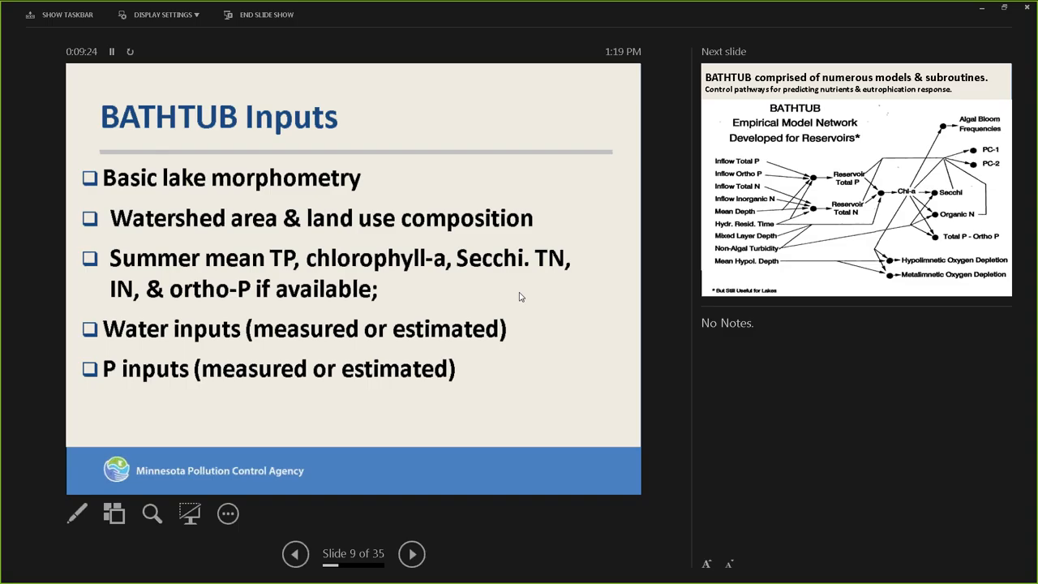
Advance to slide 10, the BATHTUB empirical model network diagram.
{"action": "left_click", "coordinate": [411, 554]}
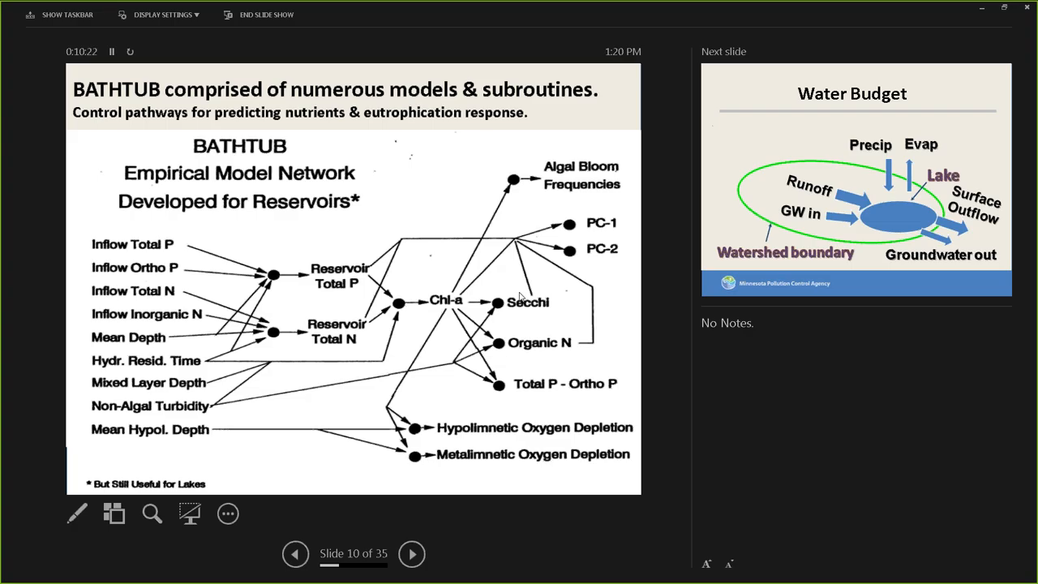
Advance to slide 11, the Water Budget diagram of lake inflows and outflows.
{"action": "left_click", "coordinate": [411, 553]}
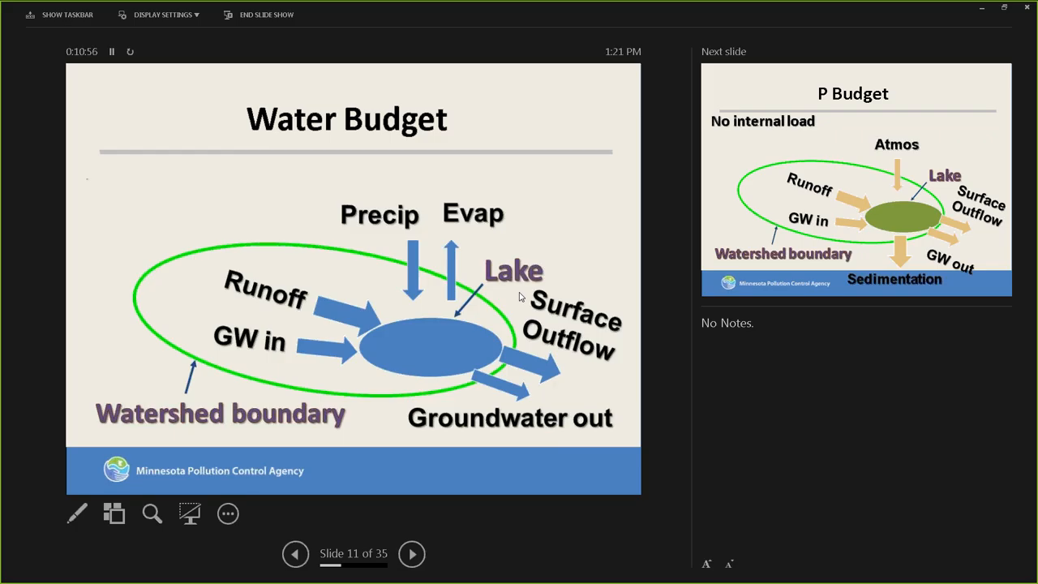
Advance to slide 12, the P Budget diagram.
{"action": "left_click", "coordinate": [411, 553]}
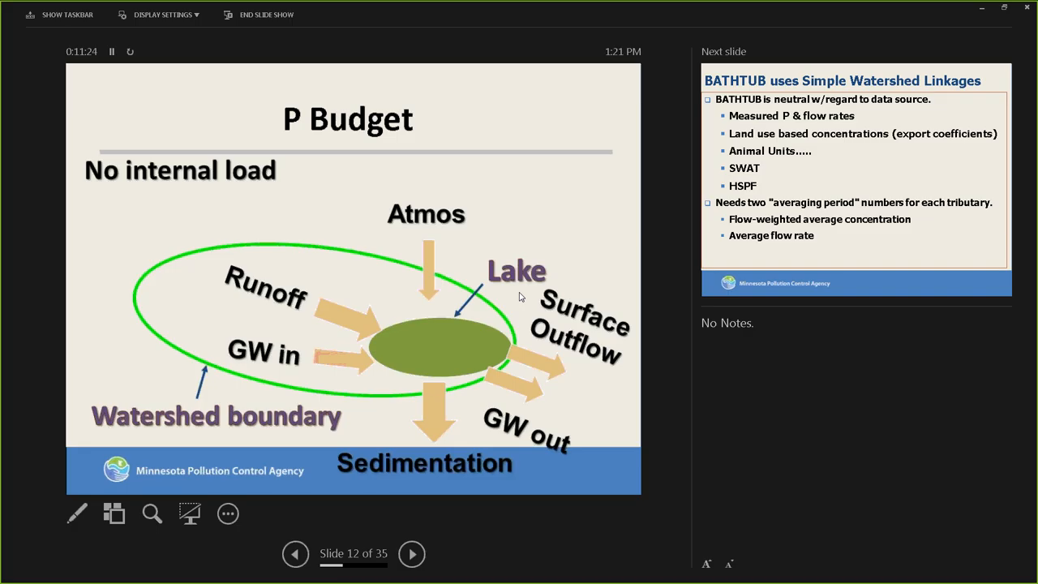
Advance to slide 13, BATHTUB uses Simple Watershed Linkages.
{"action": "left_click", "coordinate": [411, 554]}
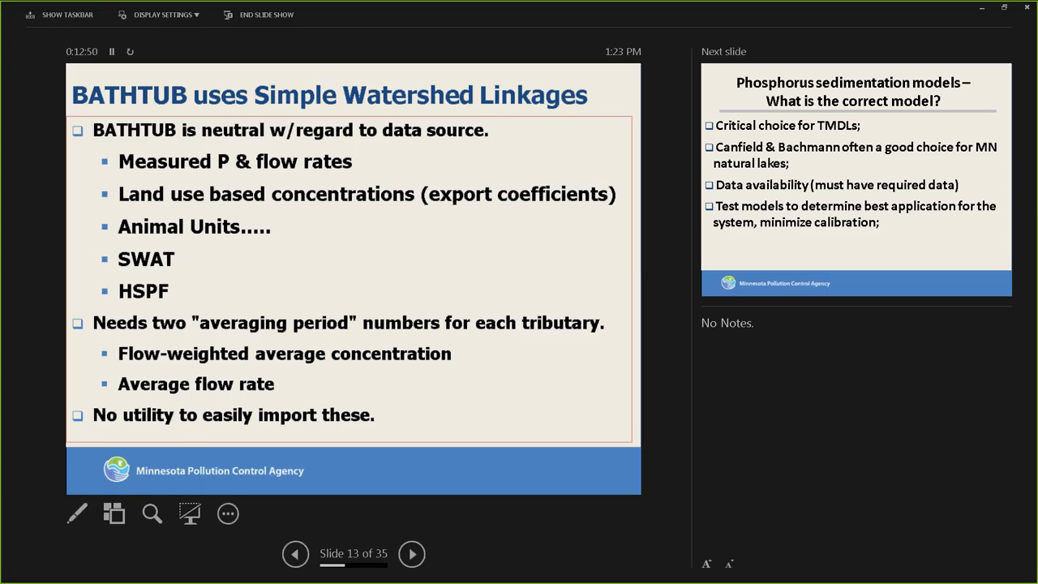
Go from slide 14 (sedimentation models) to slide 15, briefly back, then return to slide 15.
{"action": "left_click", "coordinate": [411, 554]}
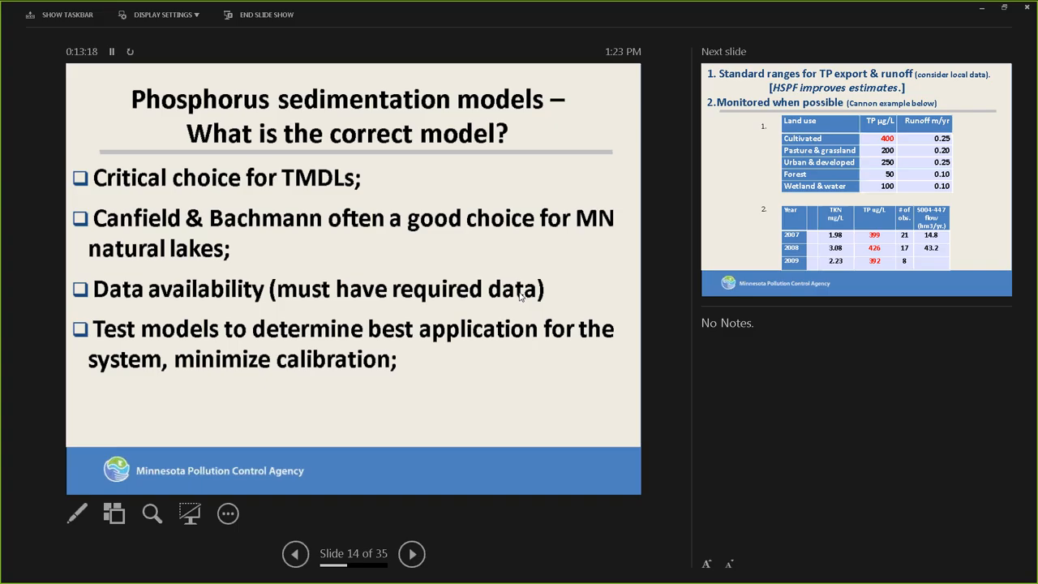
{"action": "left_click", "coordinate": [411, 554]}
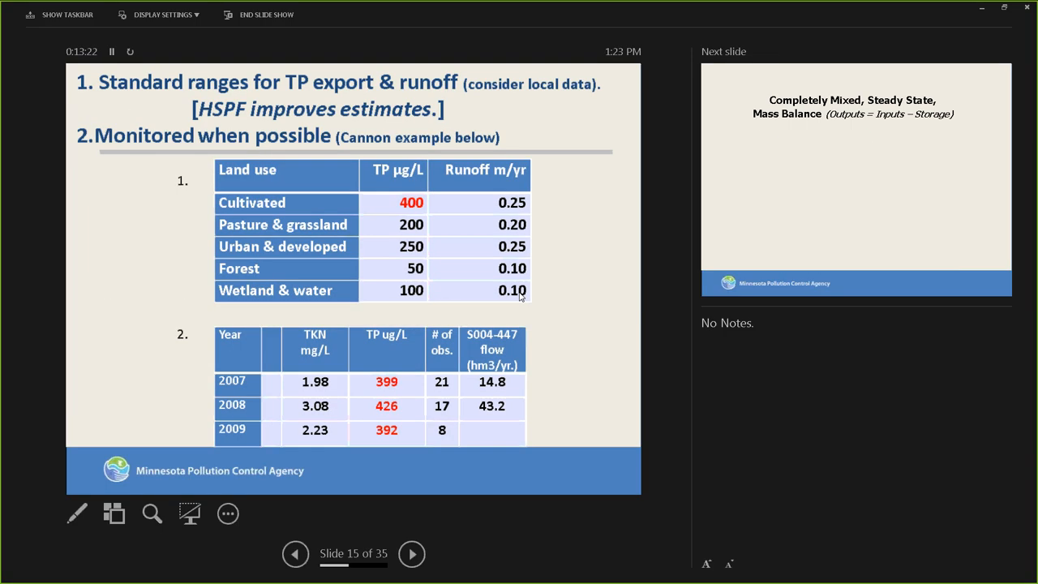
{"action": "left_click", "coordinate": [295, 554]}
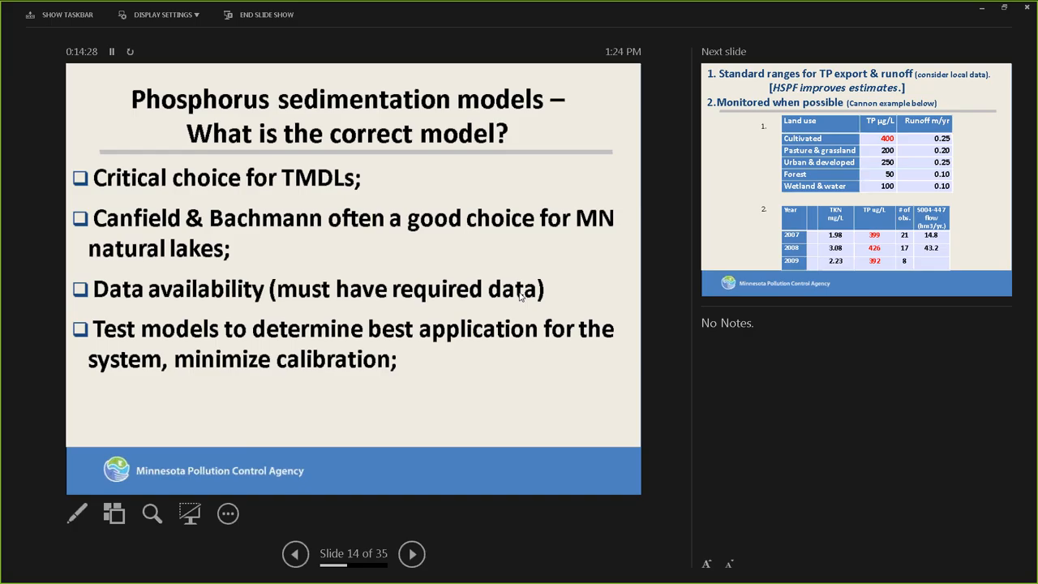
{"action": "left_click", "coordinate": [411, 554]}
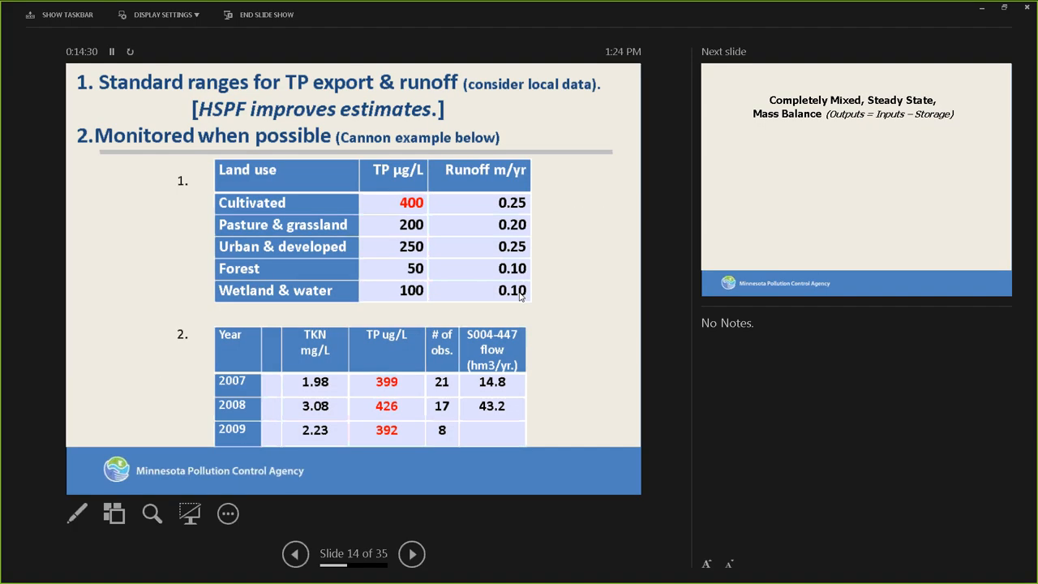
{"action": "left_click", "coordinate": [411, 554]}
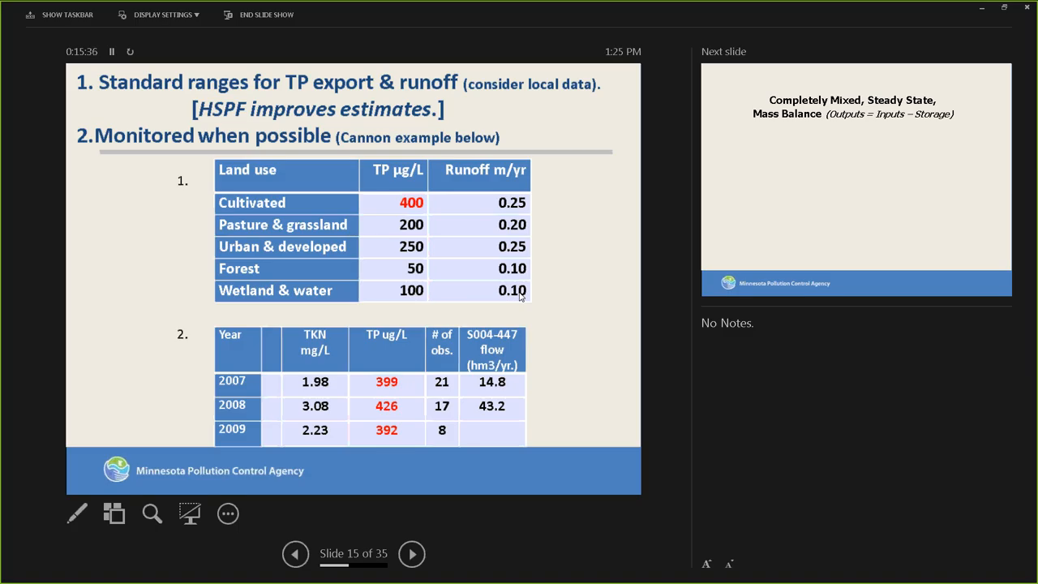
Advance to slide 16, the Completely Mixed, Steady State, Mass Balance diagram.
{"action": "left_click", "coordinate": [411, 554]}
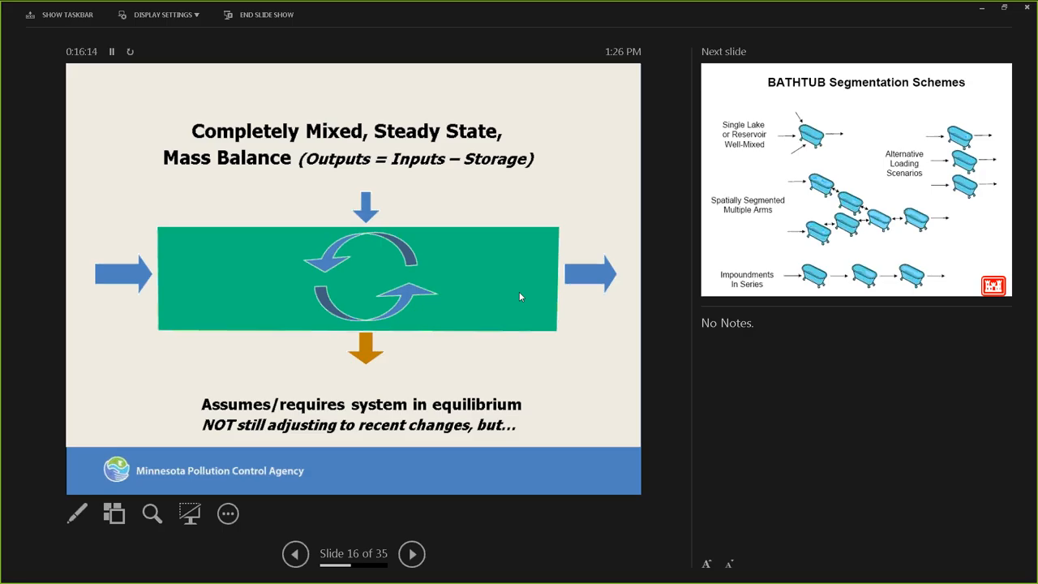
Advance to slide 17, BATHTUB Segmentation Schemes, showing example lakes per scheme.
{"action": "left_click", "coordinate": [411, 554]}
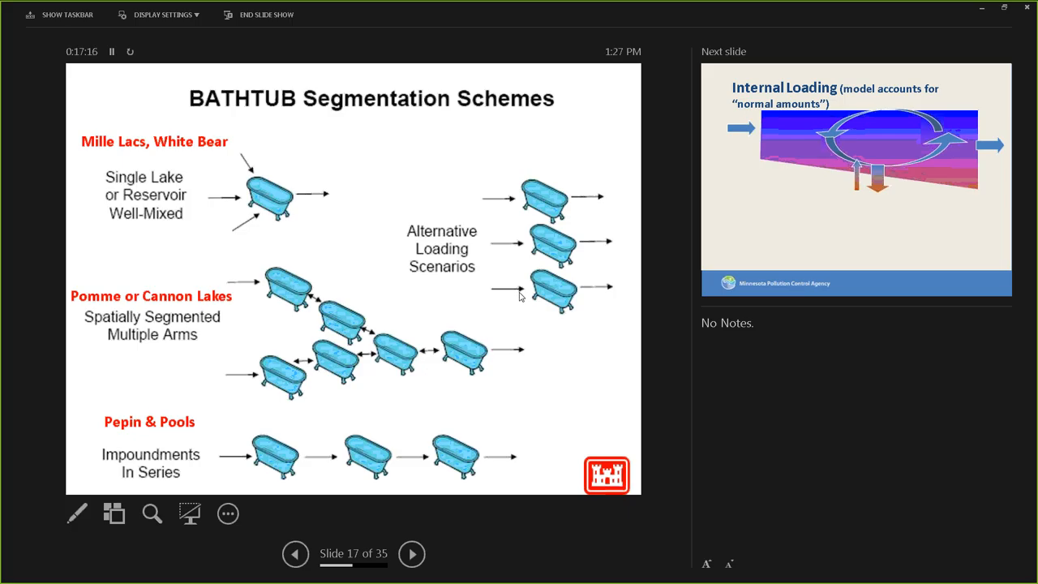
Advance to slide 18, Internal Loading, with its contributing-factors list.
{"action": "left_click", "coordinate": [411, 554]}
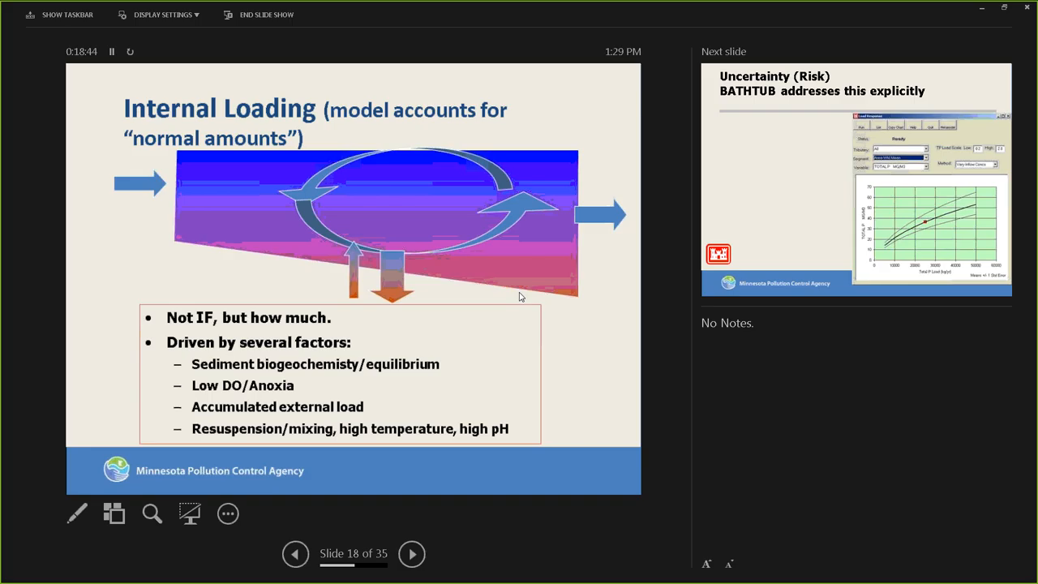
Advance past the Uncertainty (Risk) slide to slide 20, the Pomme de Terre stick diagram.
{"action": "left_click", "coordinate": [411, 554]}
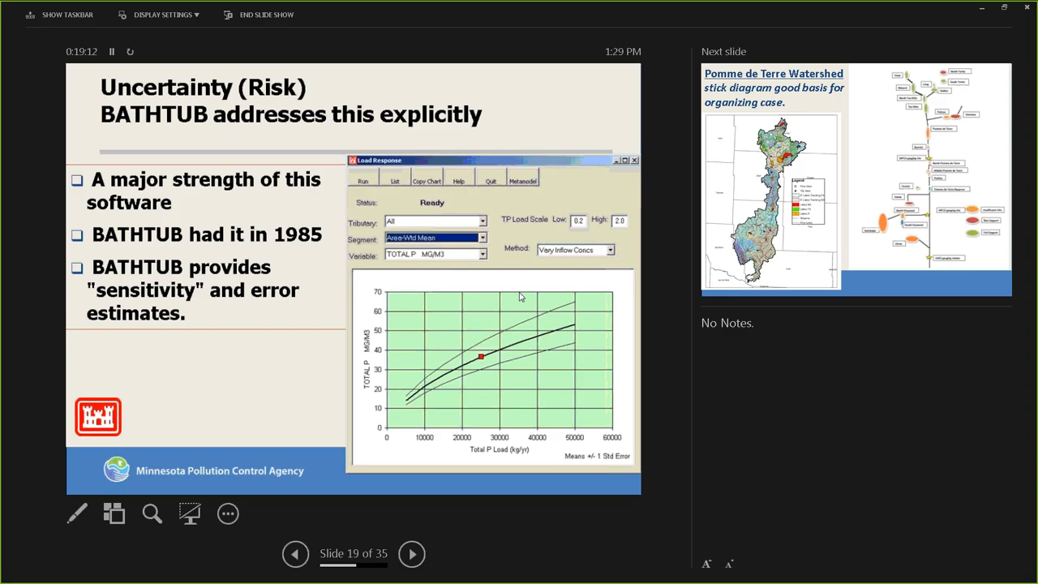
{"action": "left_click", "coordinate": [411, 553]}
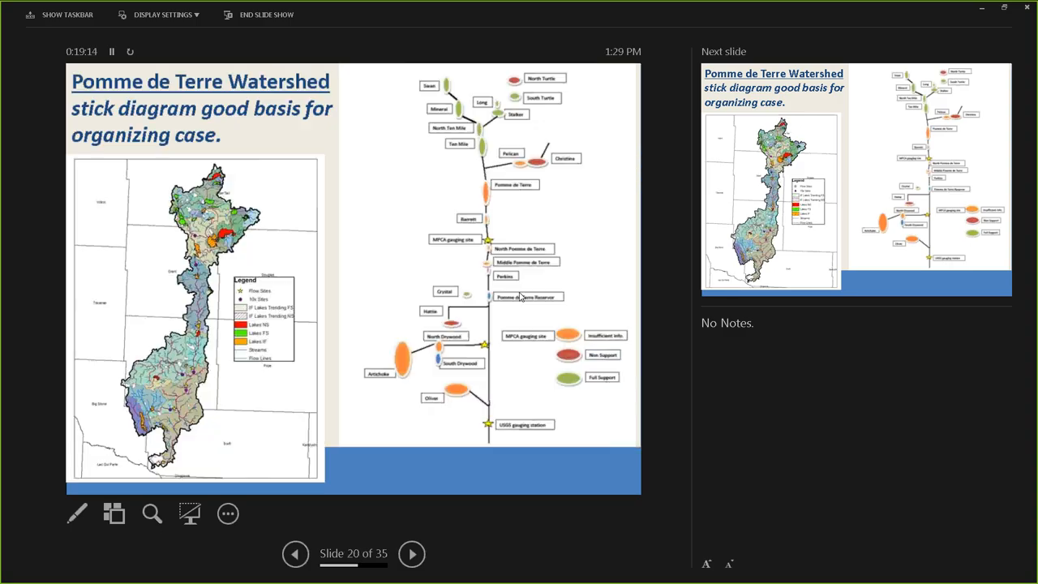
Open slide 21's watershed map and reveal the North Turtle table and phosphorus chart.
{"action": "left_click", "coordinate": [411, 553]}
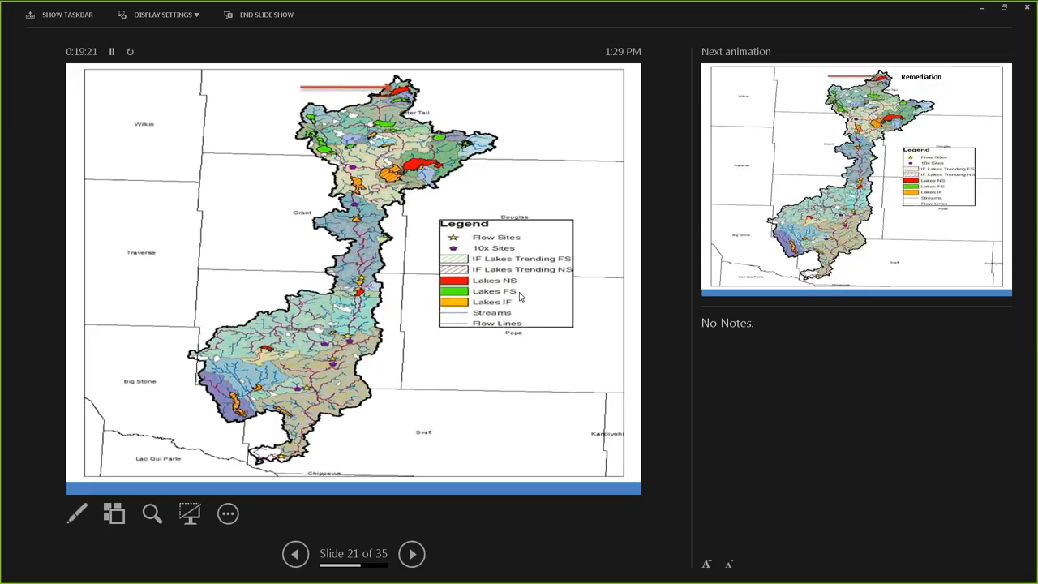
{"action": "left_click", "coordinate": [295, 554]}
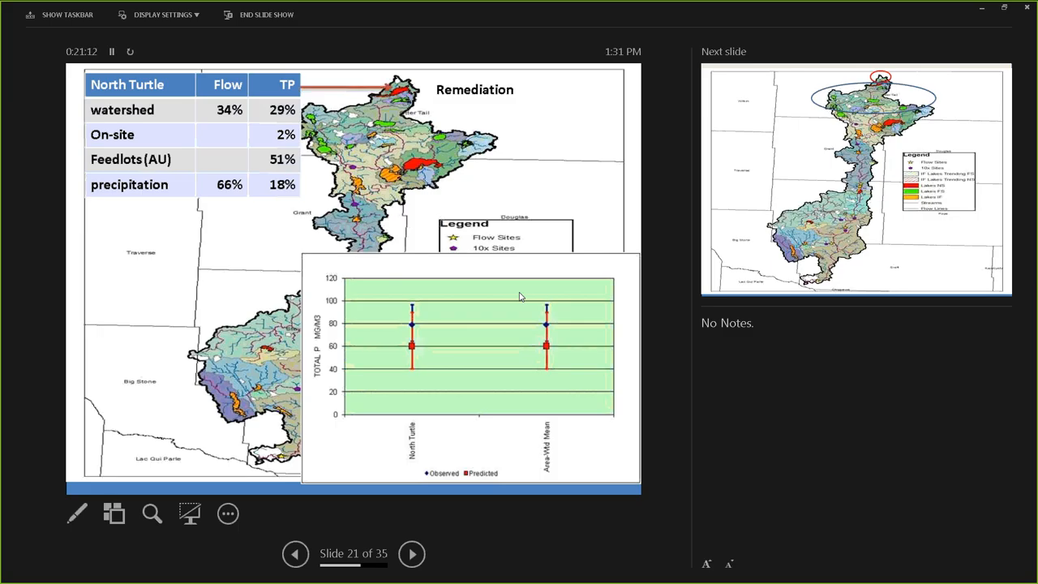
Advance past the Protection slide to slide 23, P Across the System.
{"action": "left_click", "coordinate": [411, 553]}
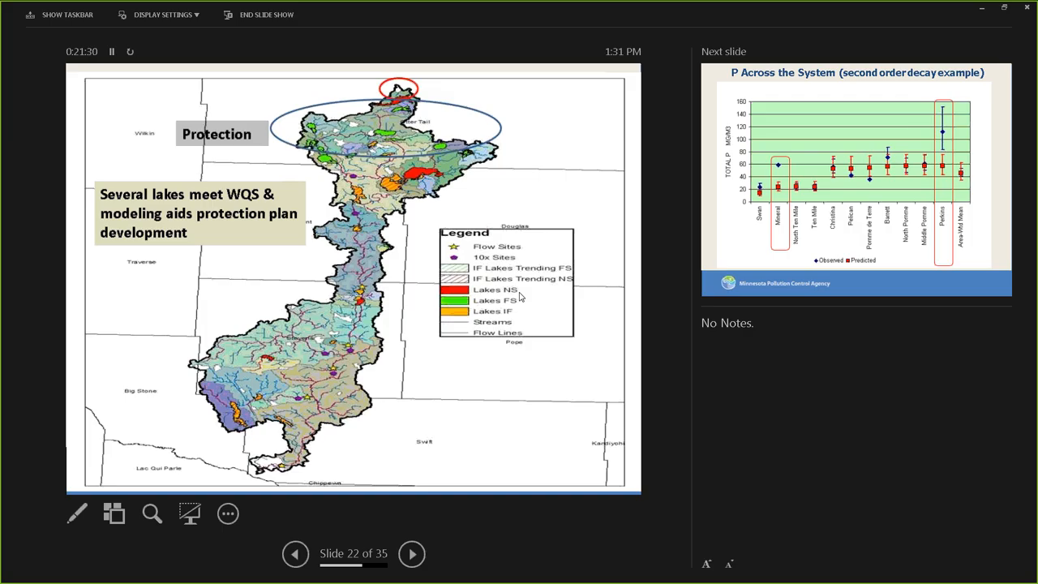
{"action": "left_click", "coordinate": [411, 554]}
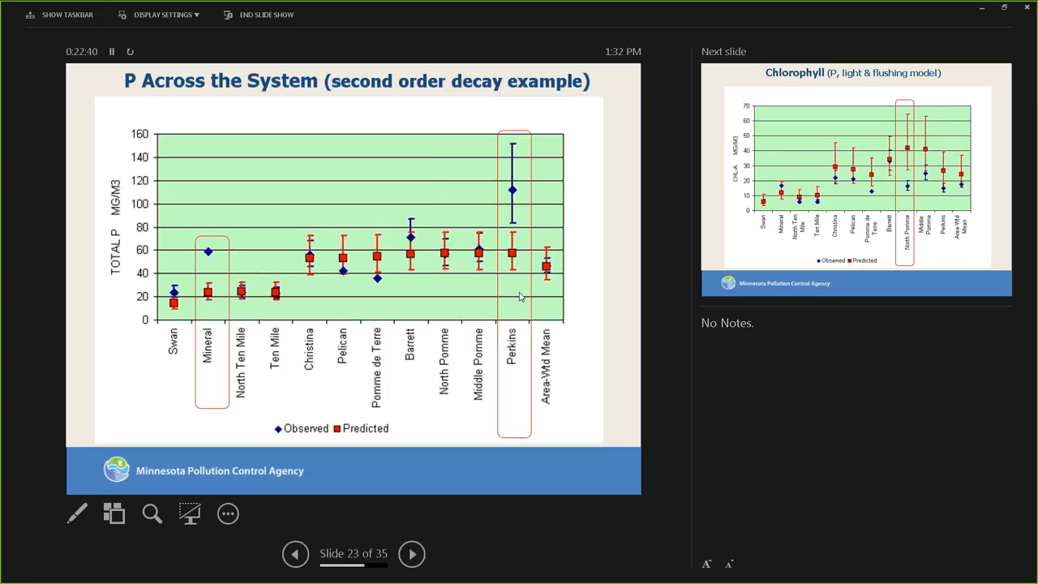
Advance to the Chlorophyll chart, moving on toward slide 25, Secchi.
{"action": "left_click", "coordinate": [411, 553]}
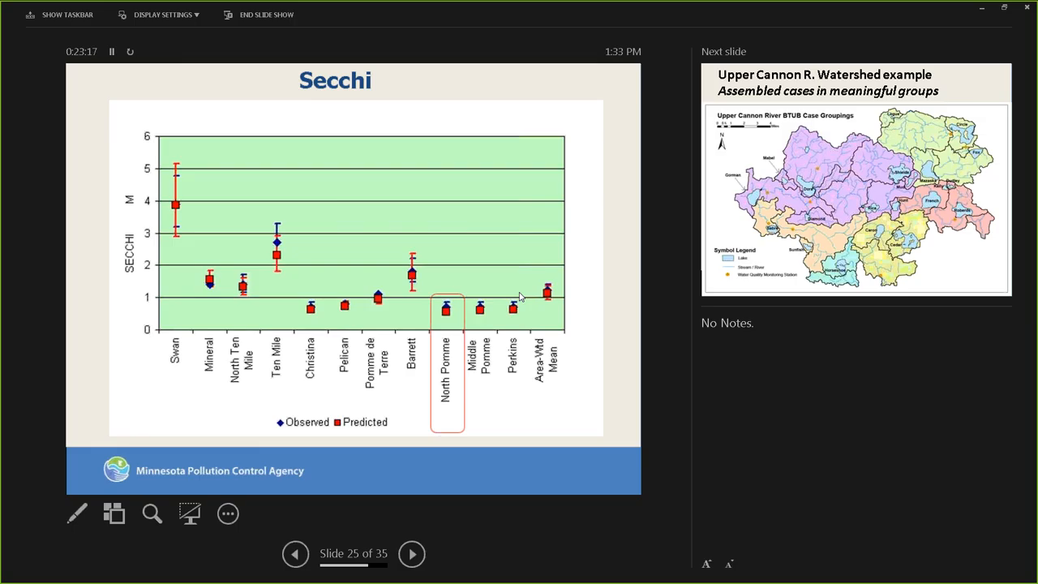
{"action": "left_click", "coordinate": [411, 554]}
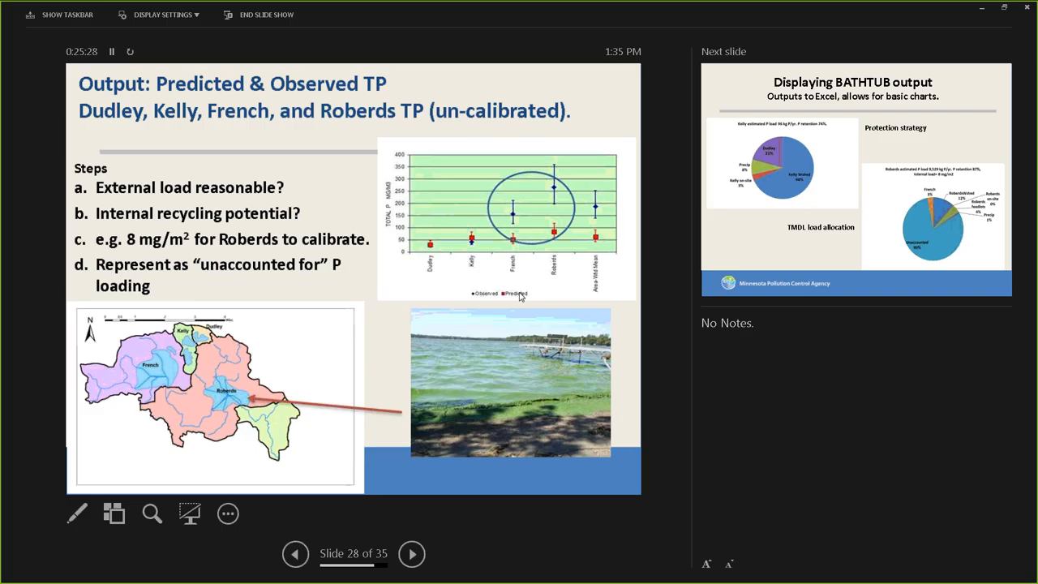
{"action": "left_click", "coordinate": [411, 554]}
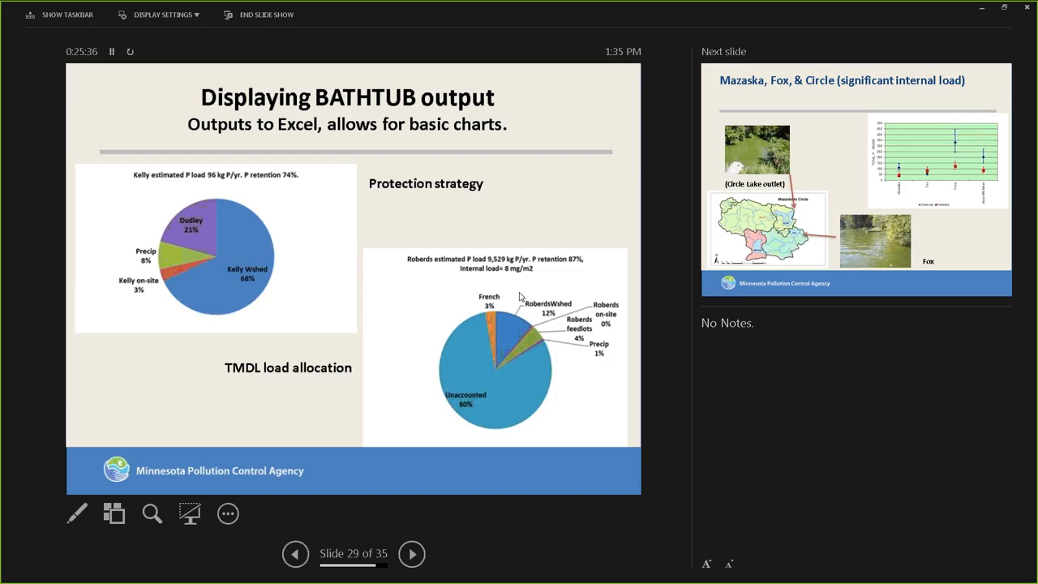
Go forward, back once to the BATHTUB output slide, then forward to slide 30, Mazaska, Fox, & Circle.
{"action": "left_click", "coordinate": [411, 553]}
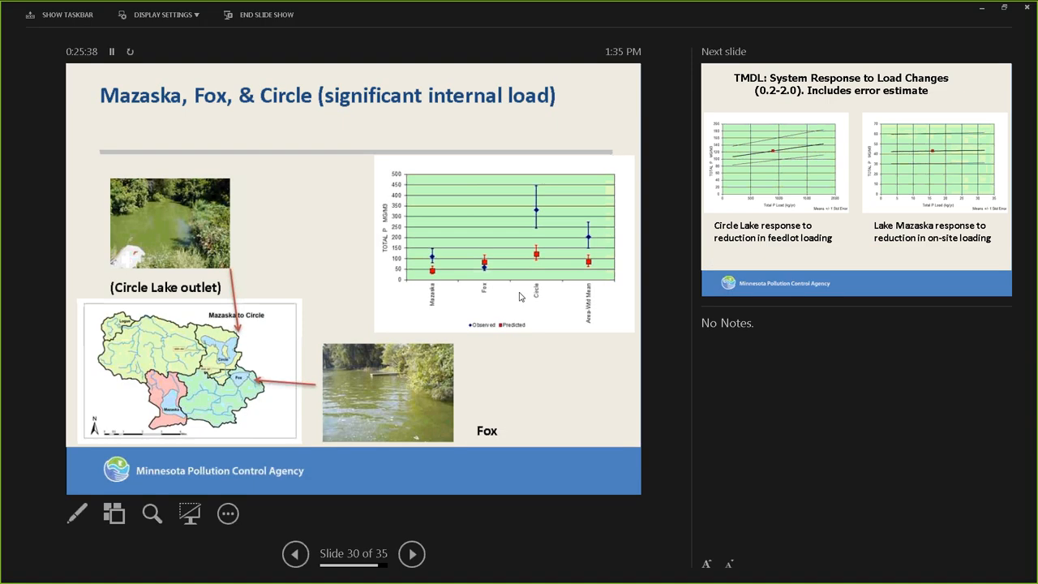
{"action": "left_click", "coordinate": [295, 553]}
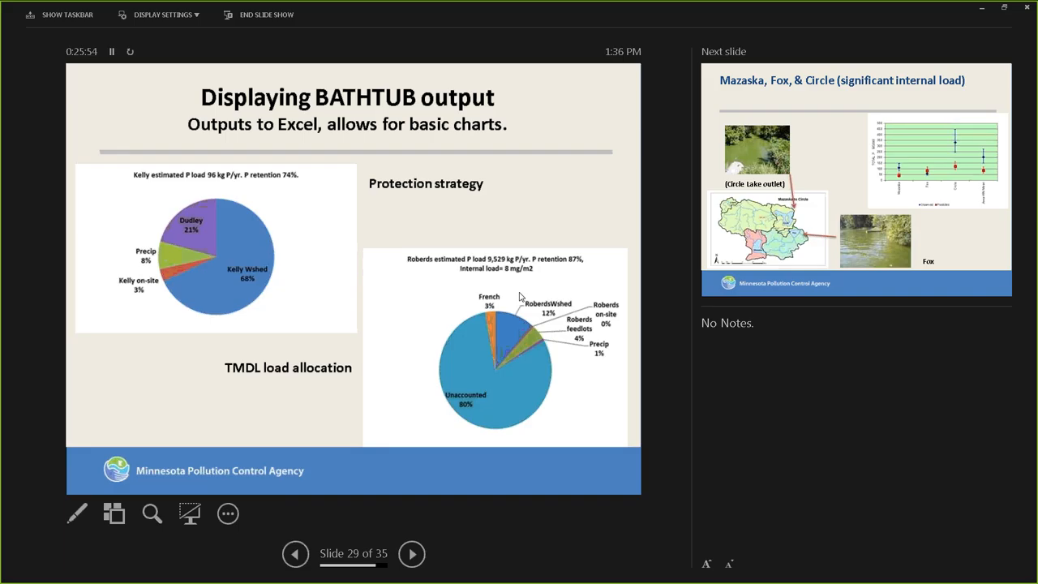
{"action": "left_click", "coordinate": [411, 554]}
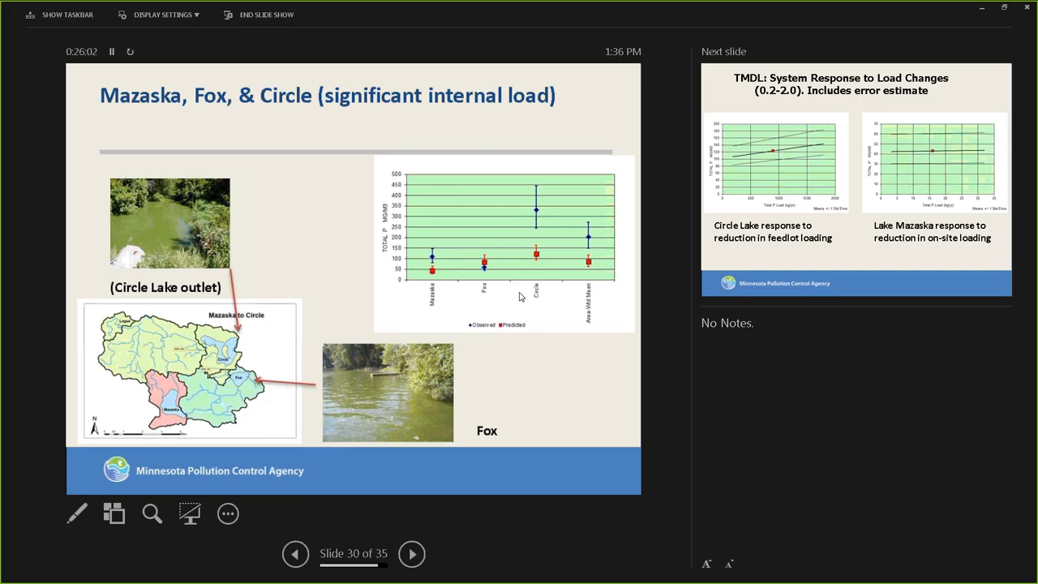
Advance past the TMDL system response slide to the knowledge-needed slide 32.
{"action": "left_click", "coordinate": [411, 553]}
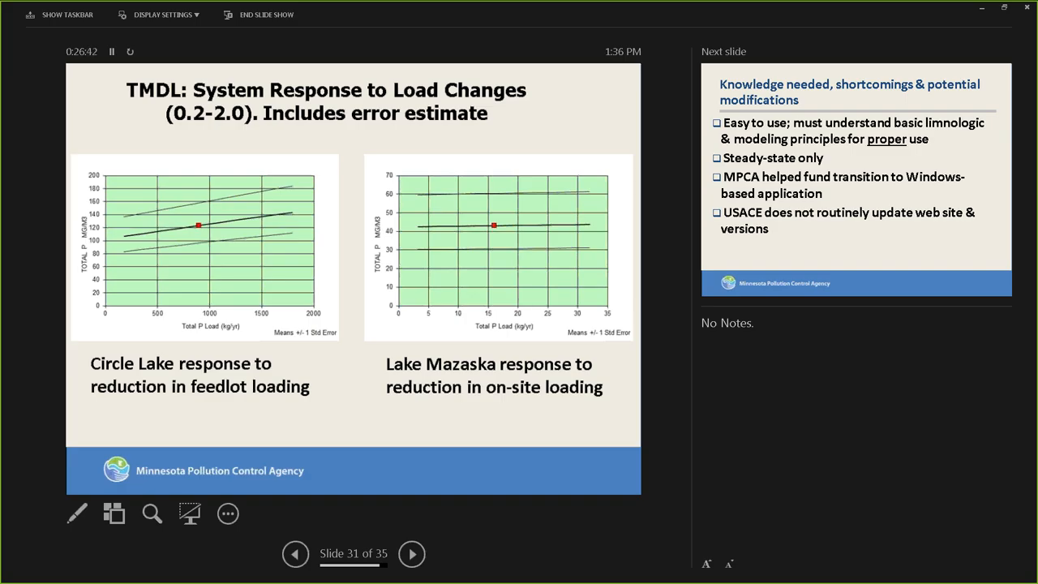
{"action": "left_click", "coordinate": [411, 554]}
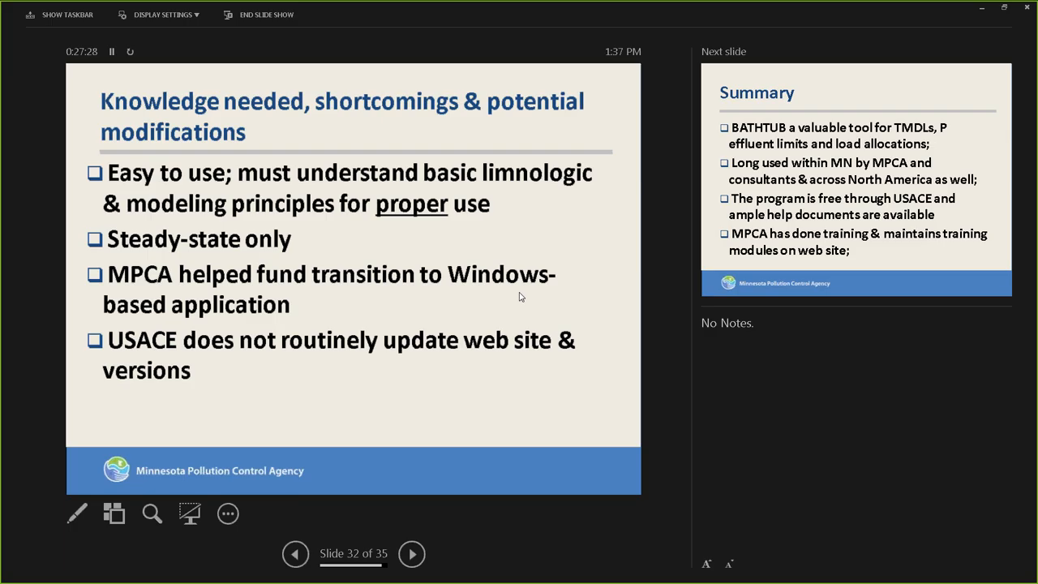
Advance to slide 33, Summary, calling BATHTUB a valuable TMDL tool.
{"action": "left_click", "coordinate": [411, 554]}
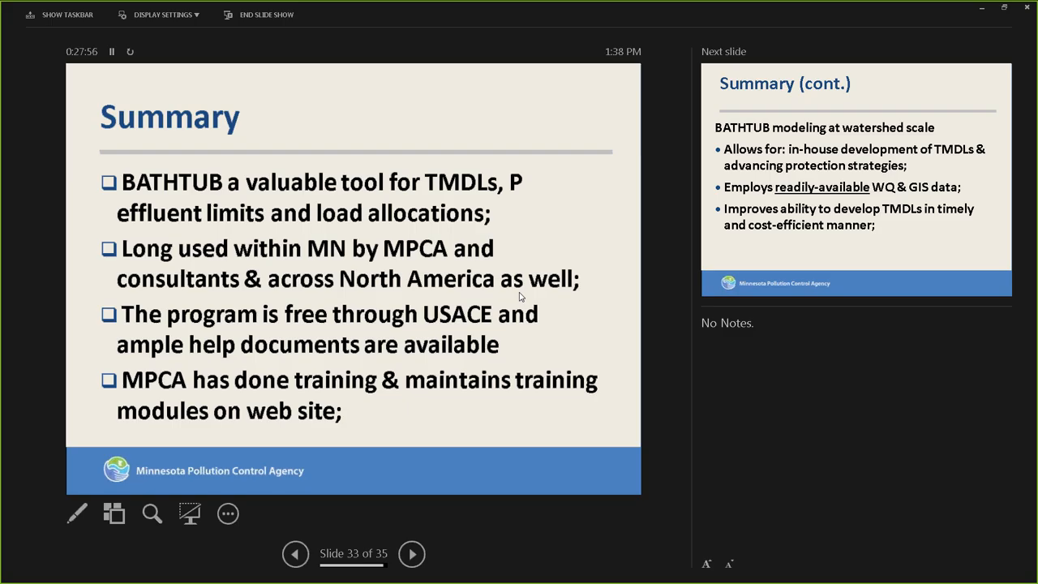
Advance to slide 34, Summary (cont.), on BATHTUB modeling at watershed scale.
{"action": "left_click", "coordinate": [411, 553]}
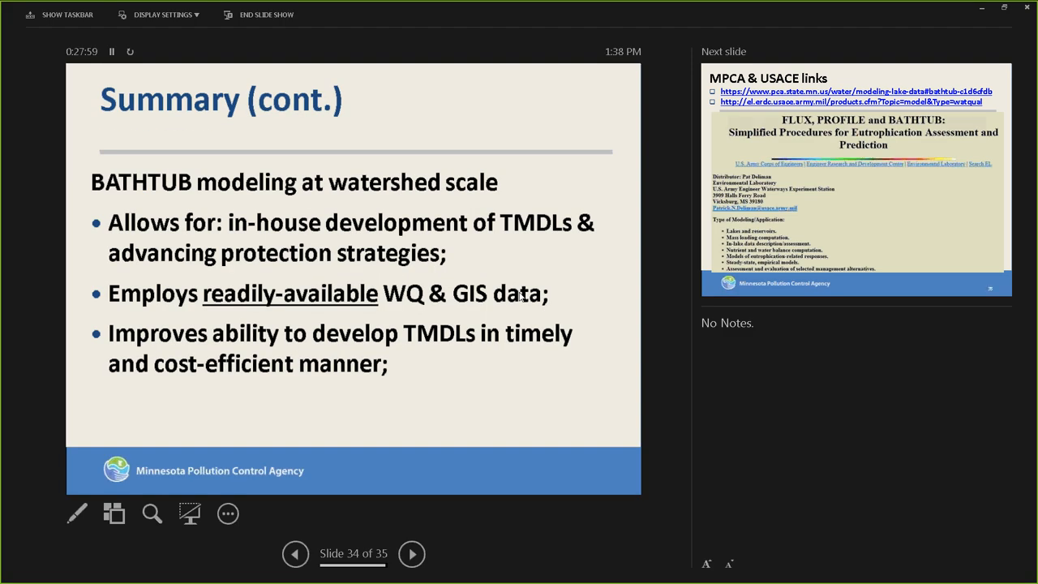